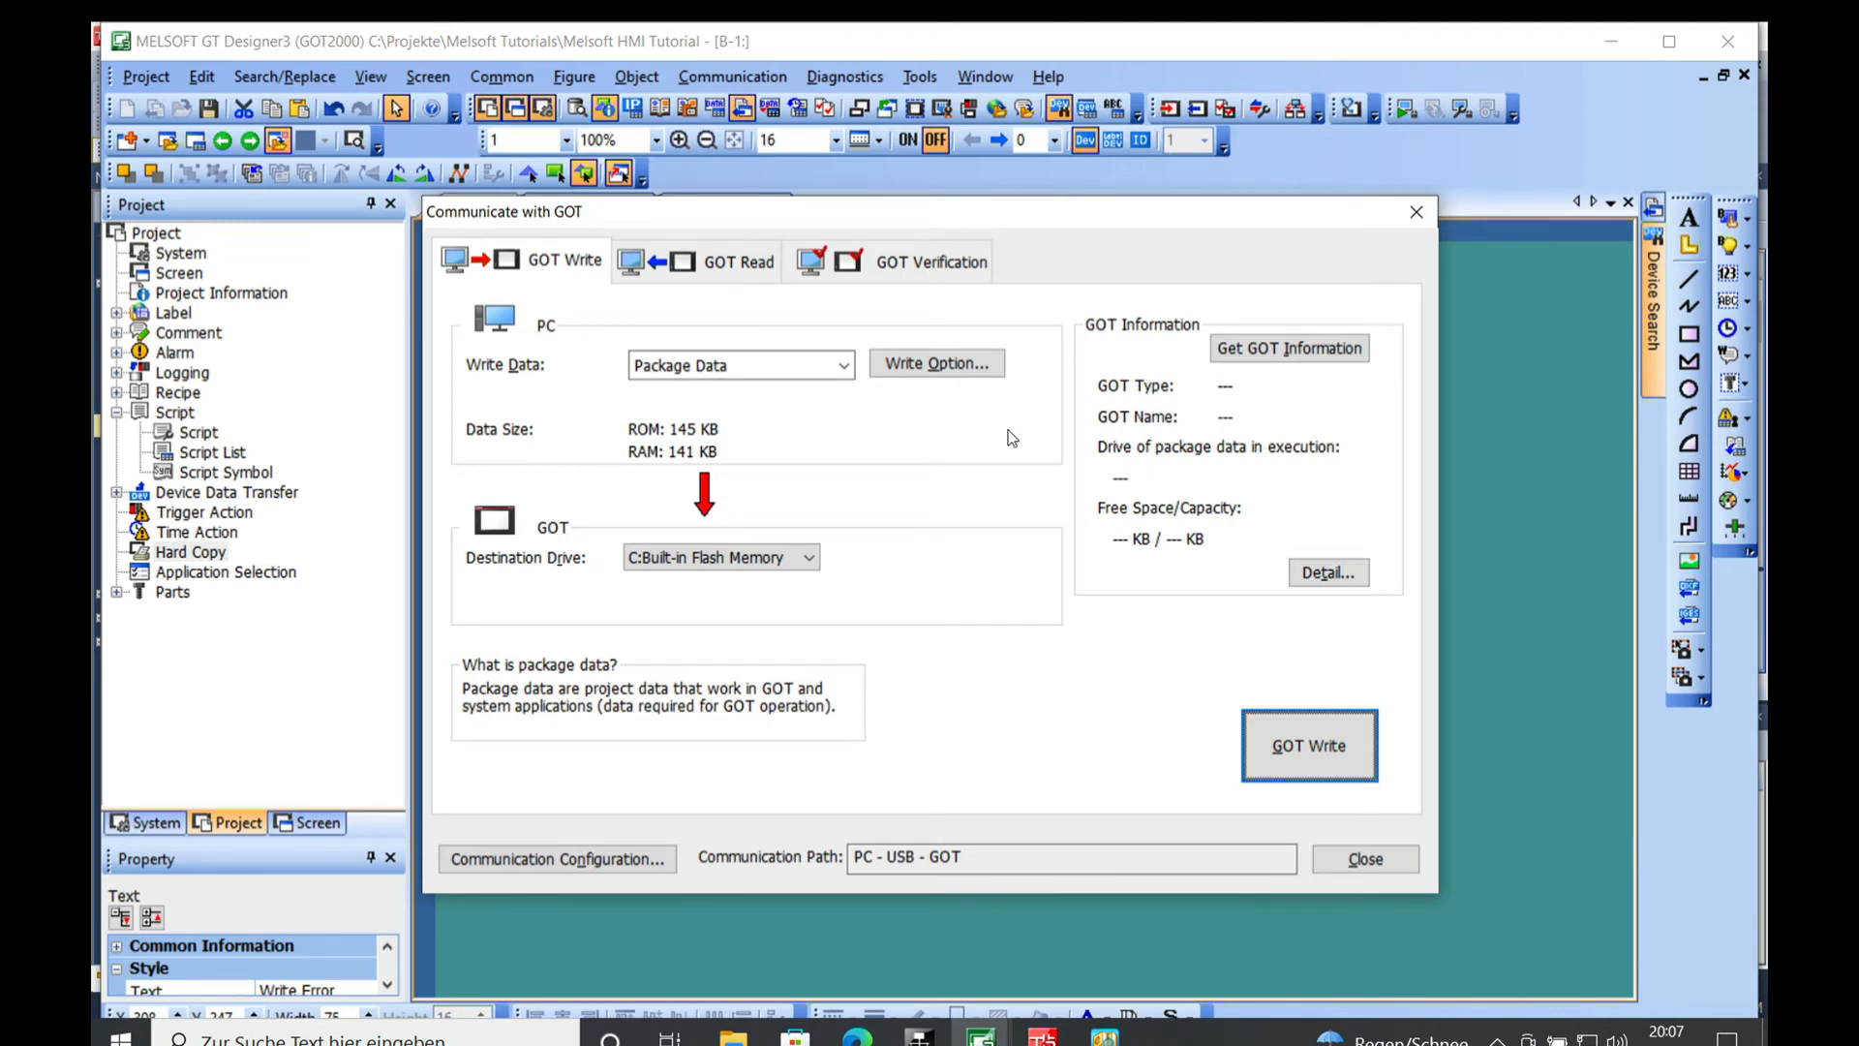
mouse_move(1018, 472)
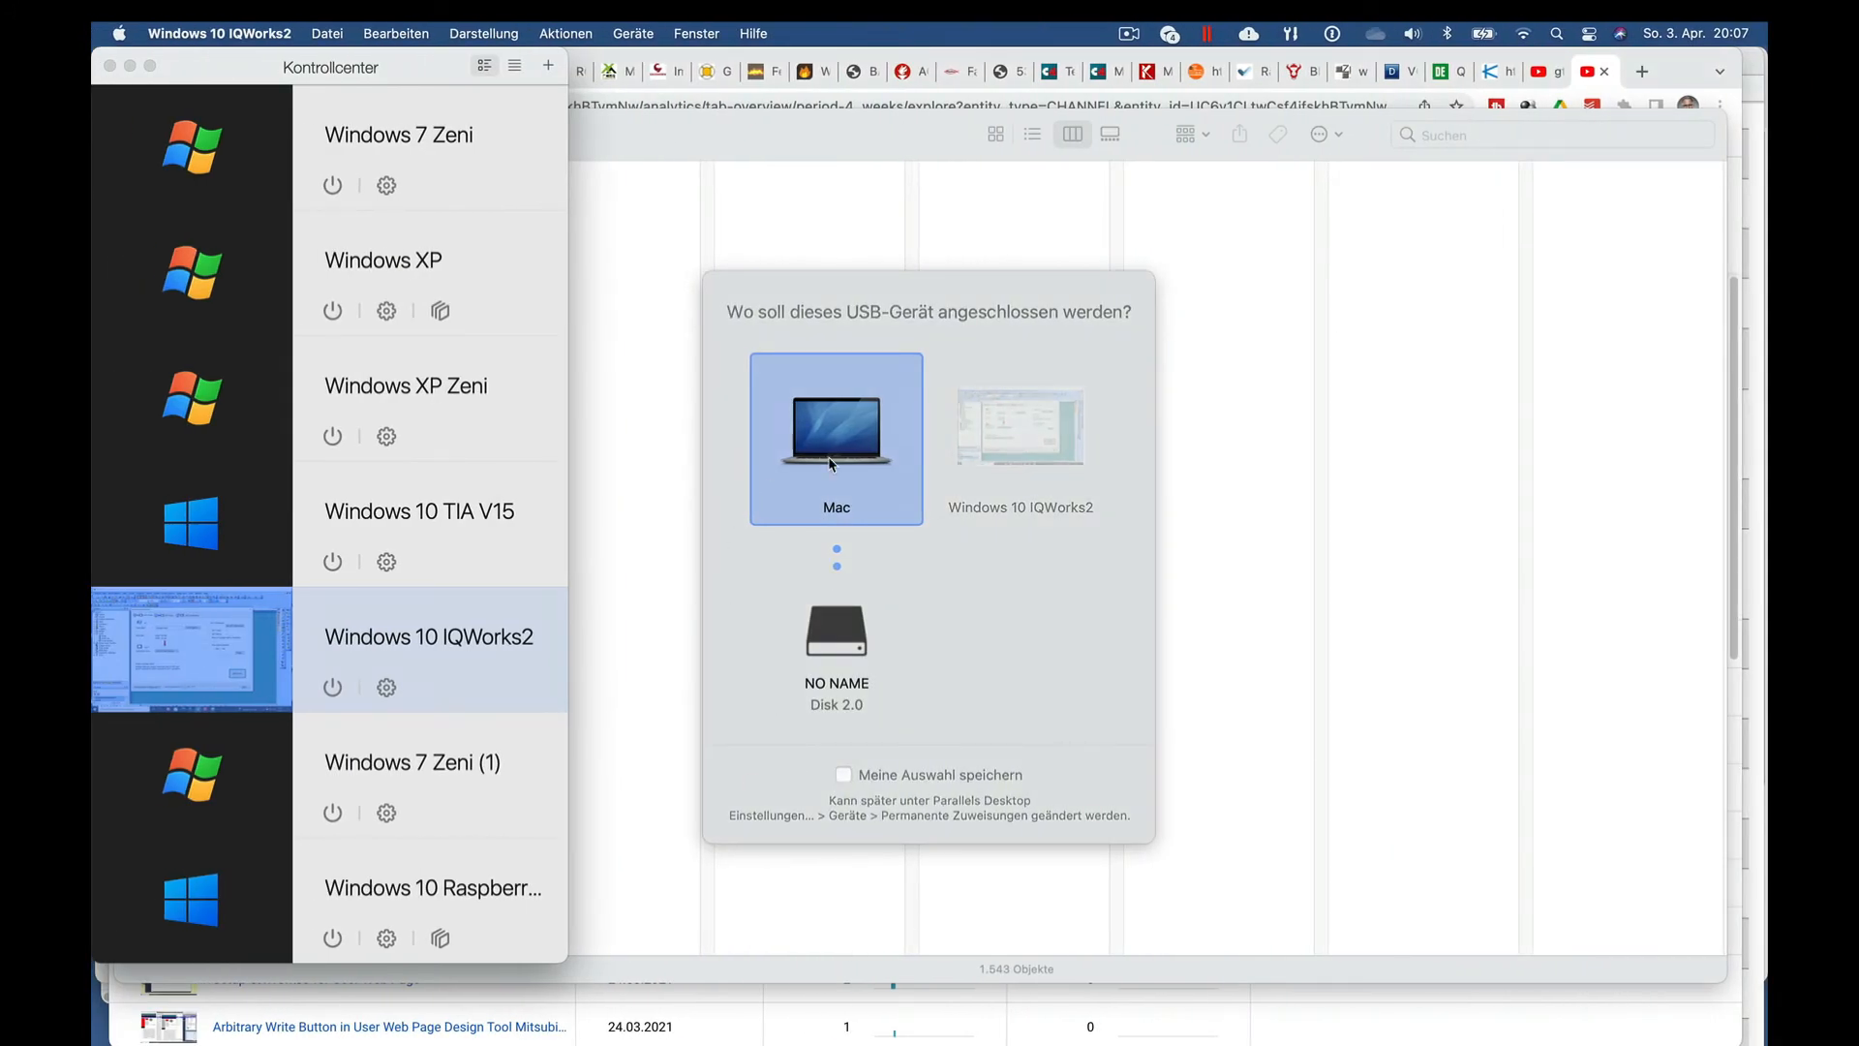
Connect the USB drive to the Mac instead of the virtual machine.
click(835, 440)
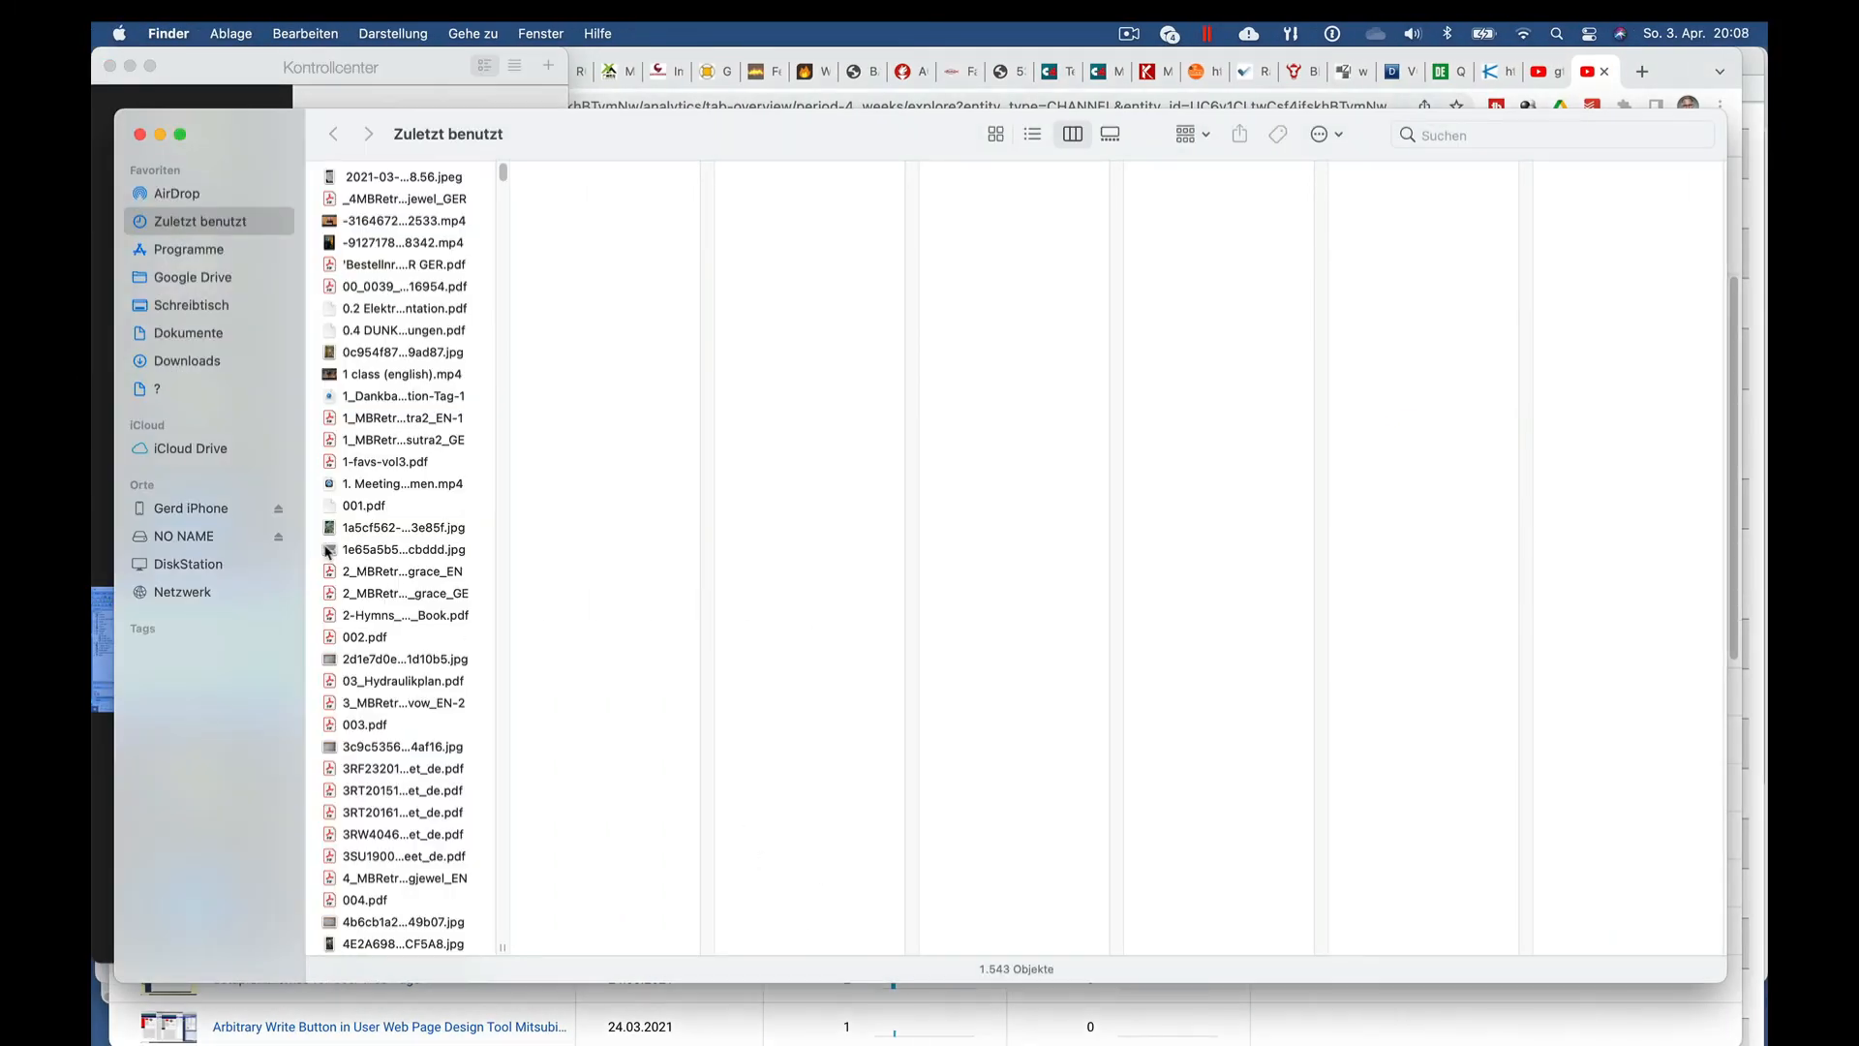
Browse the NO NAME drive's Package1 folder to its M subfolder of snapshots.
click(183, 535)
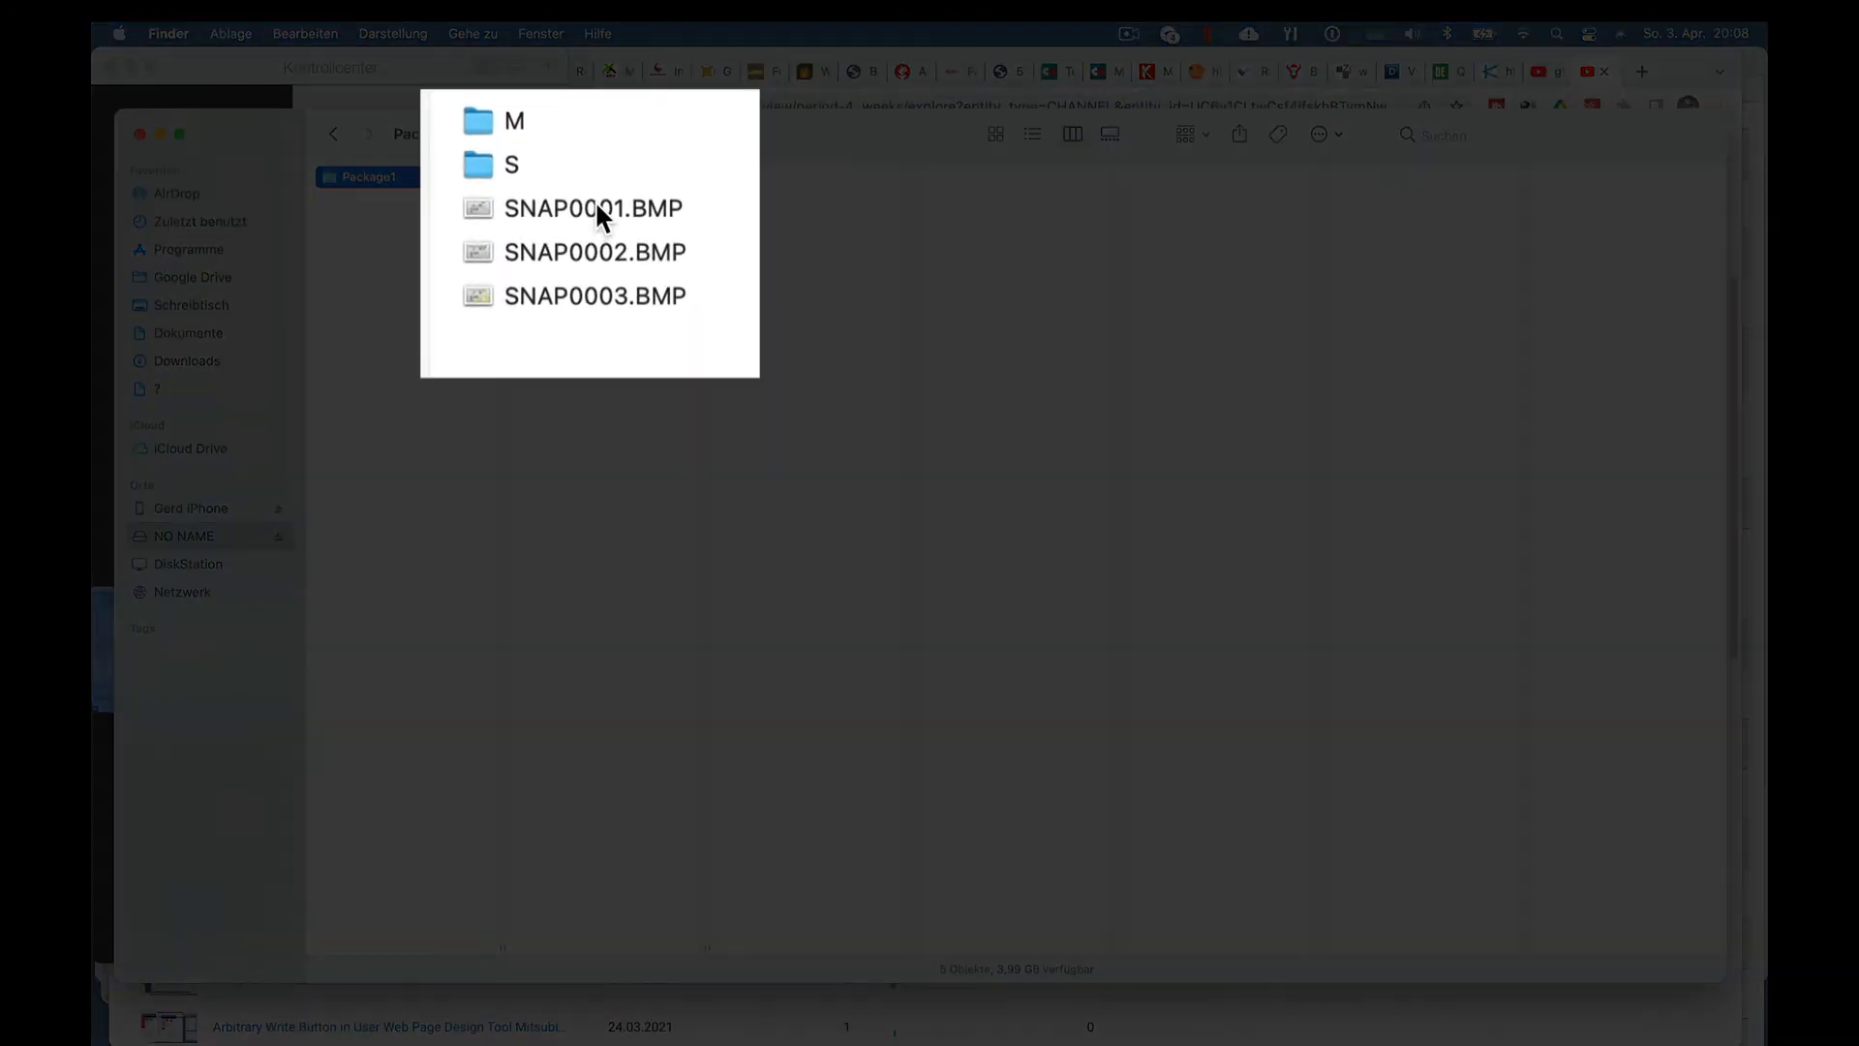
mouse_move(636, 220)
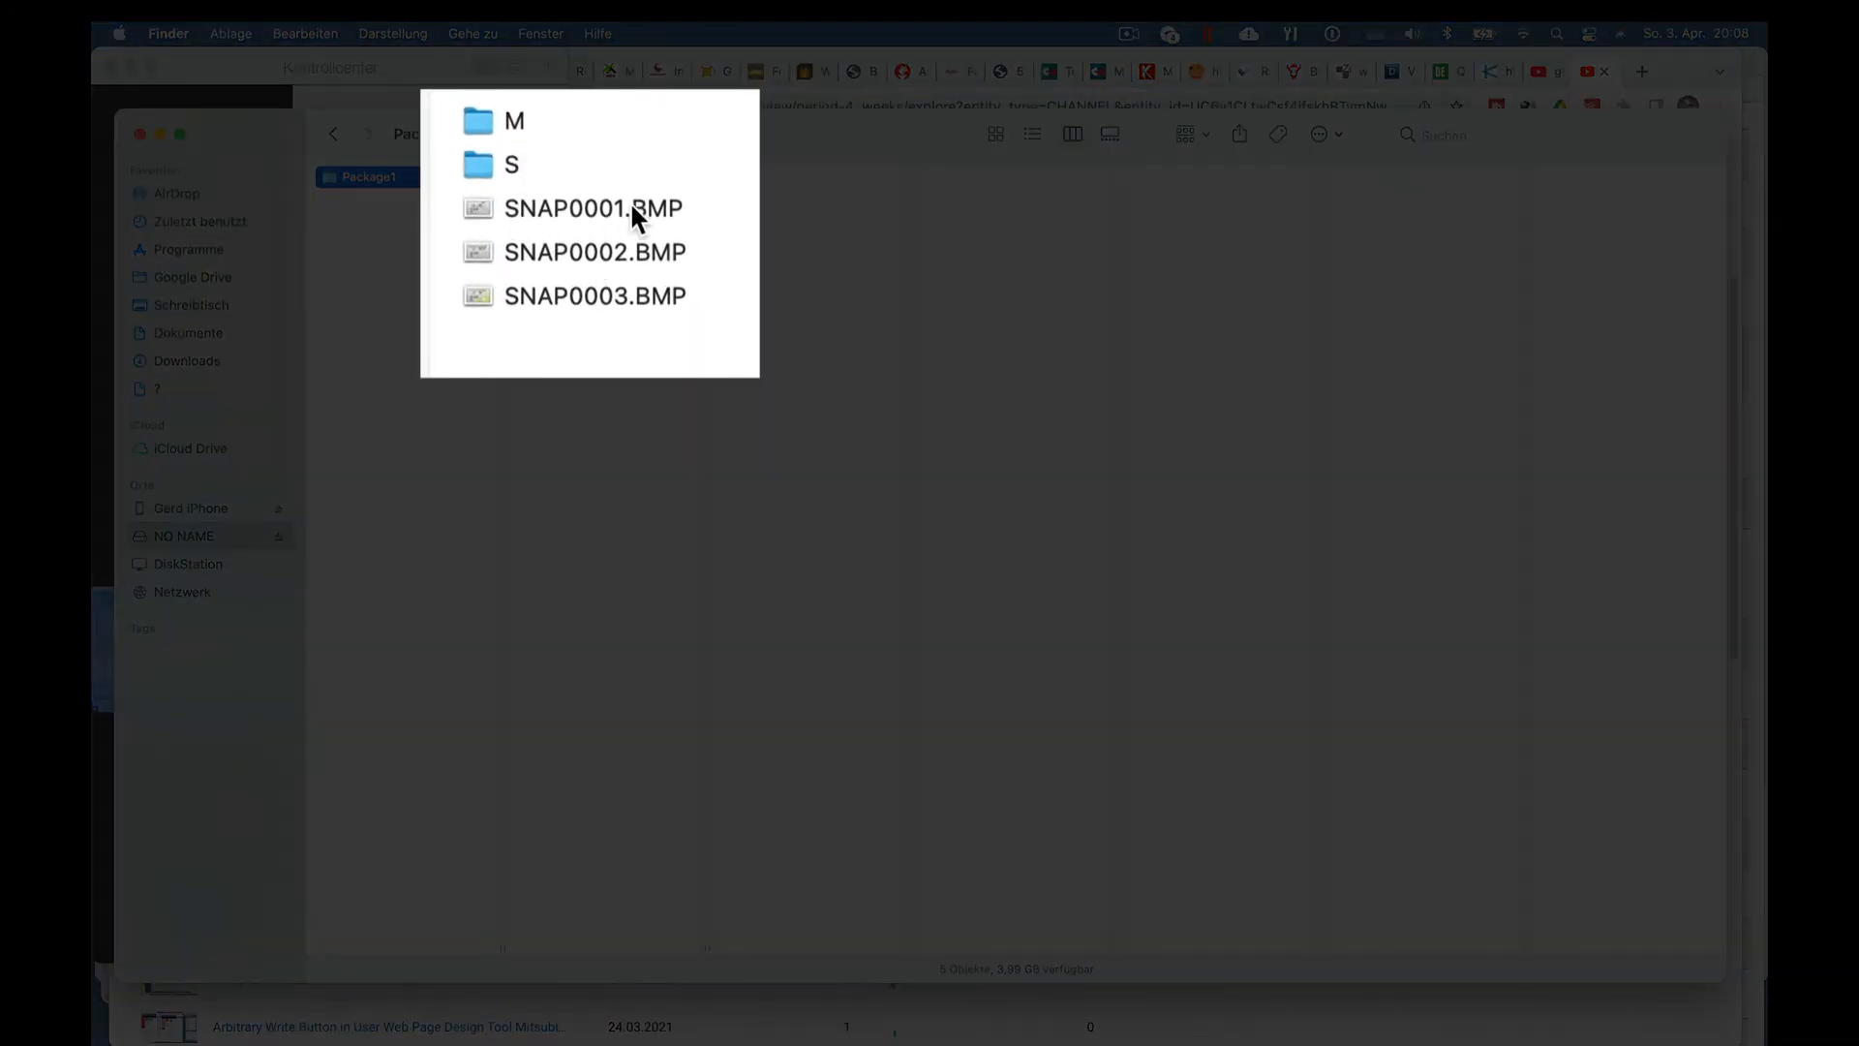
click(592, 208)
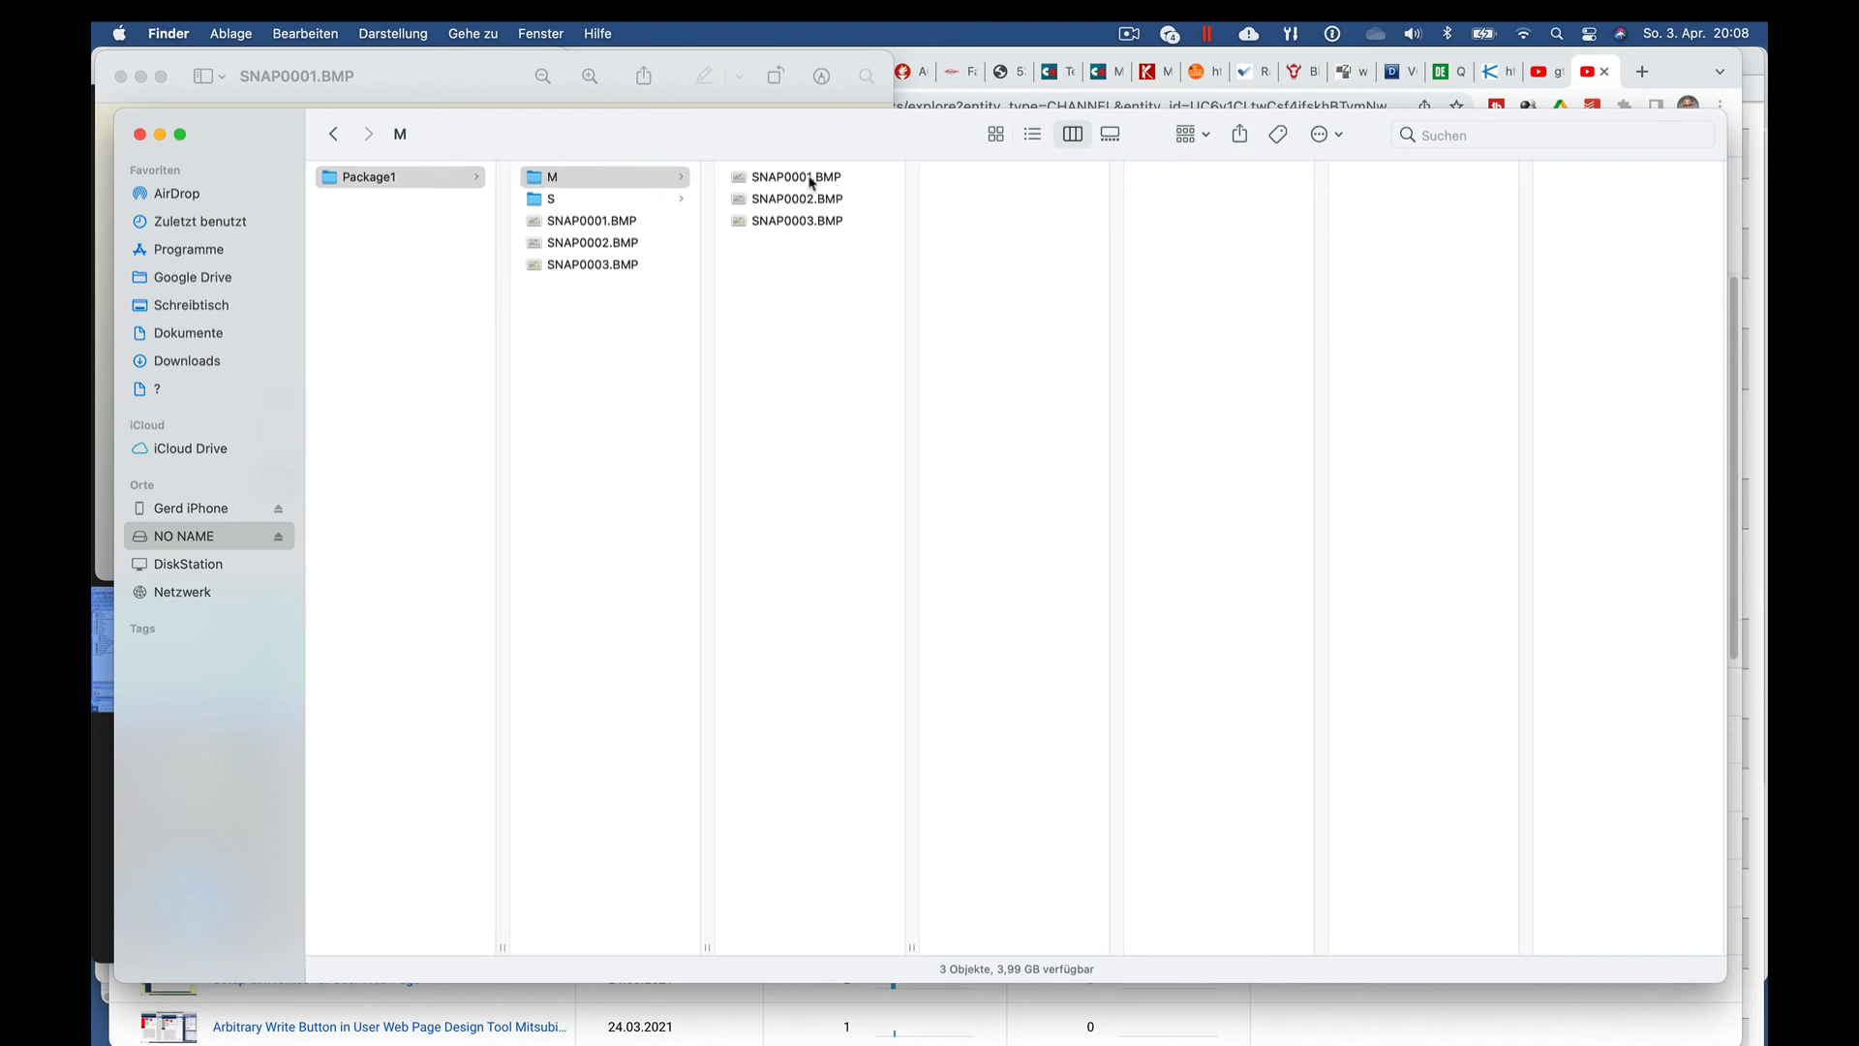
Open SNAP0001.BMP from both the M and S folders in Preview.
double_click(796, 176)
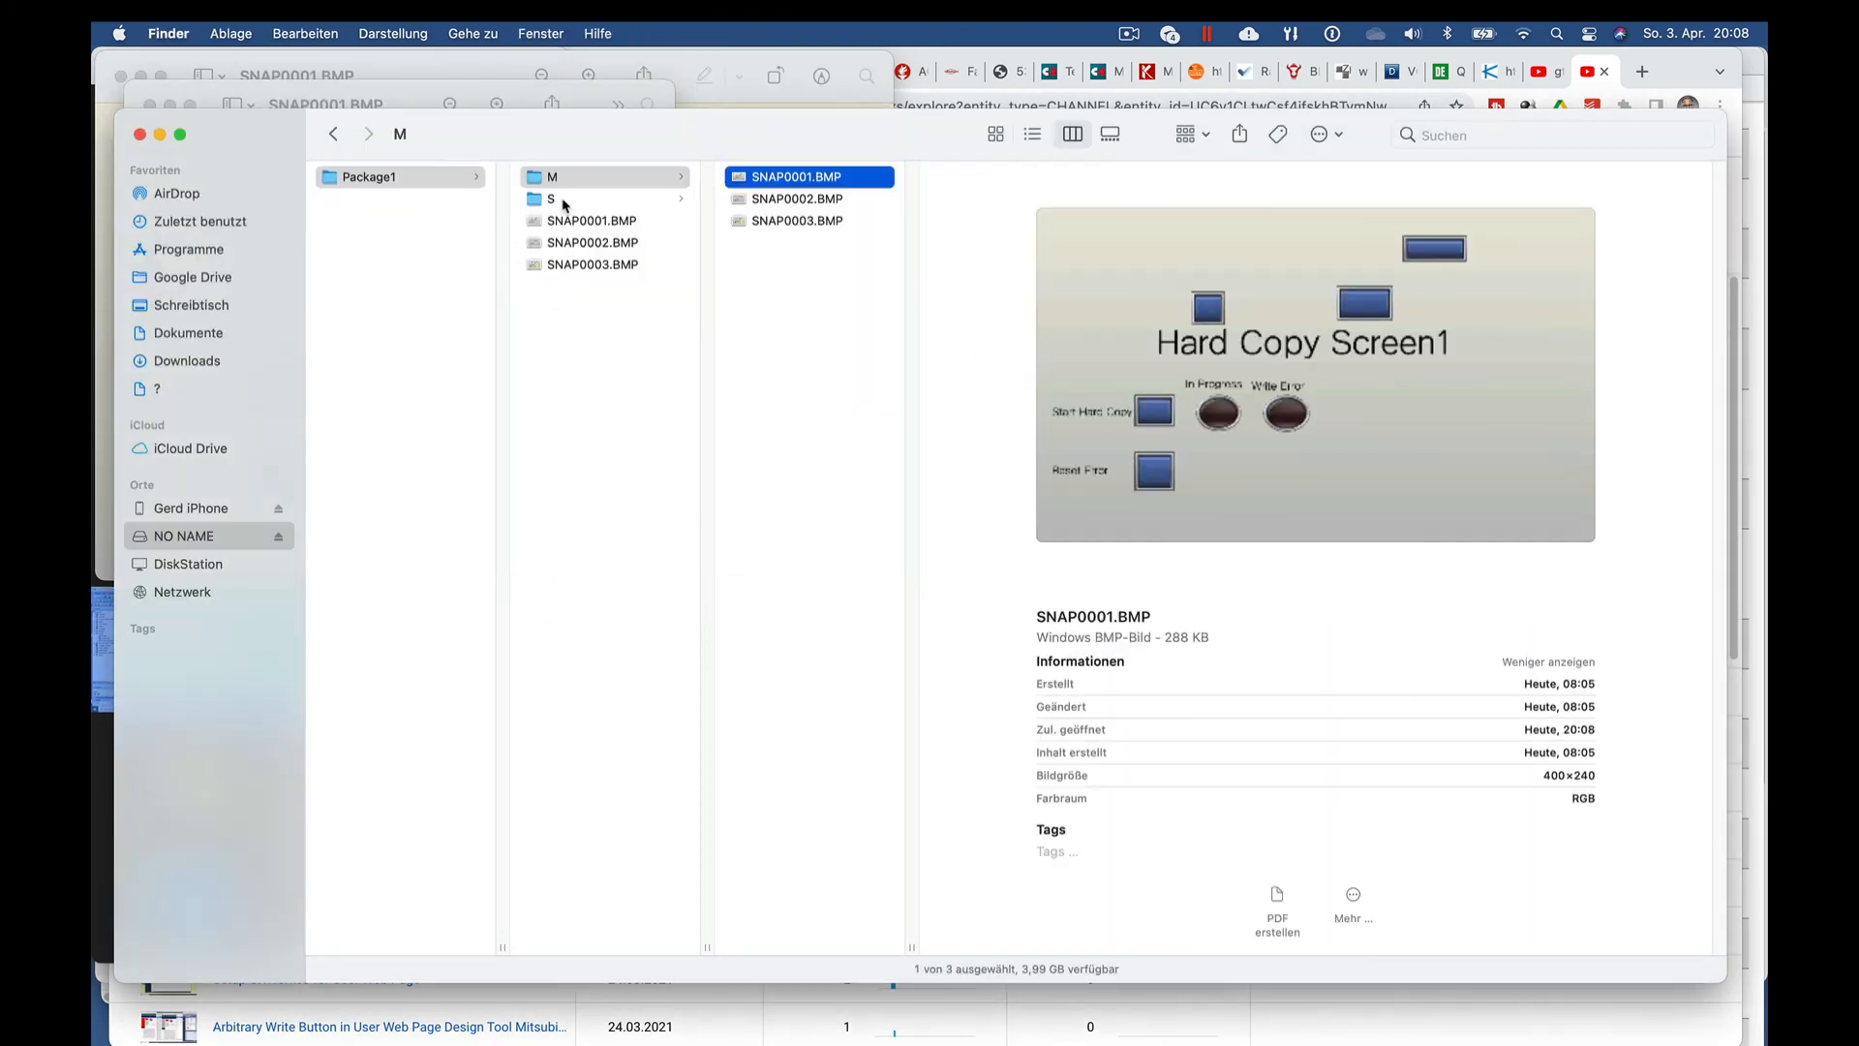
click(550, 199)
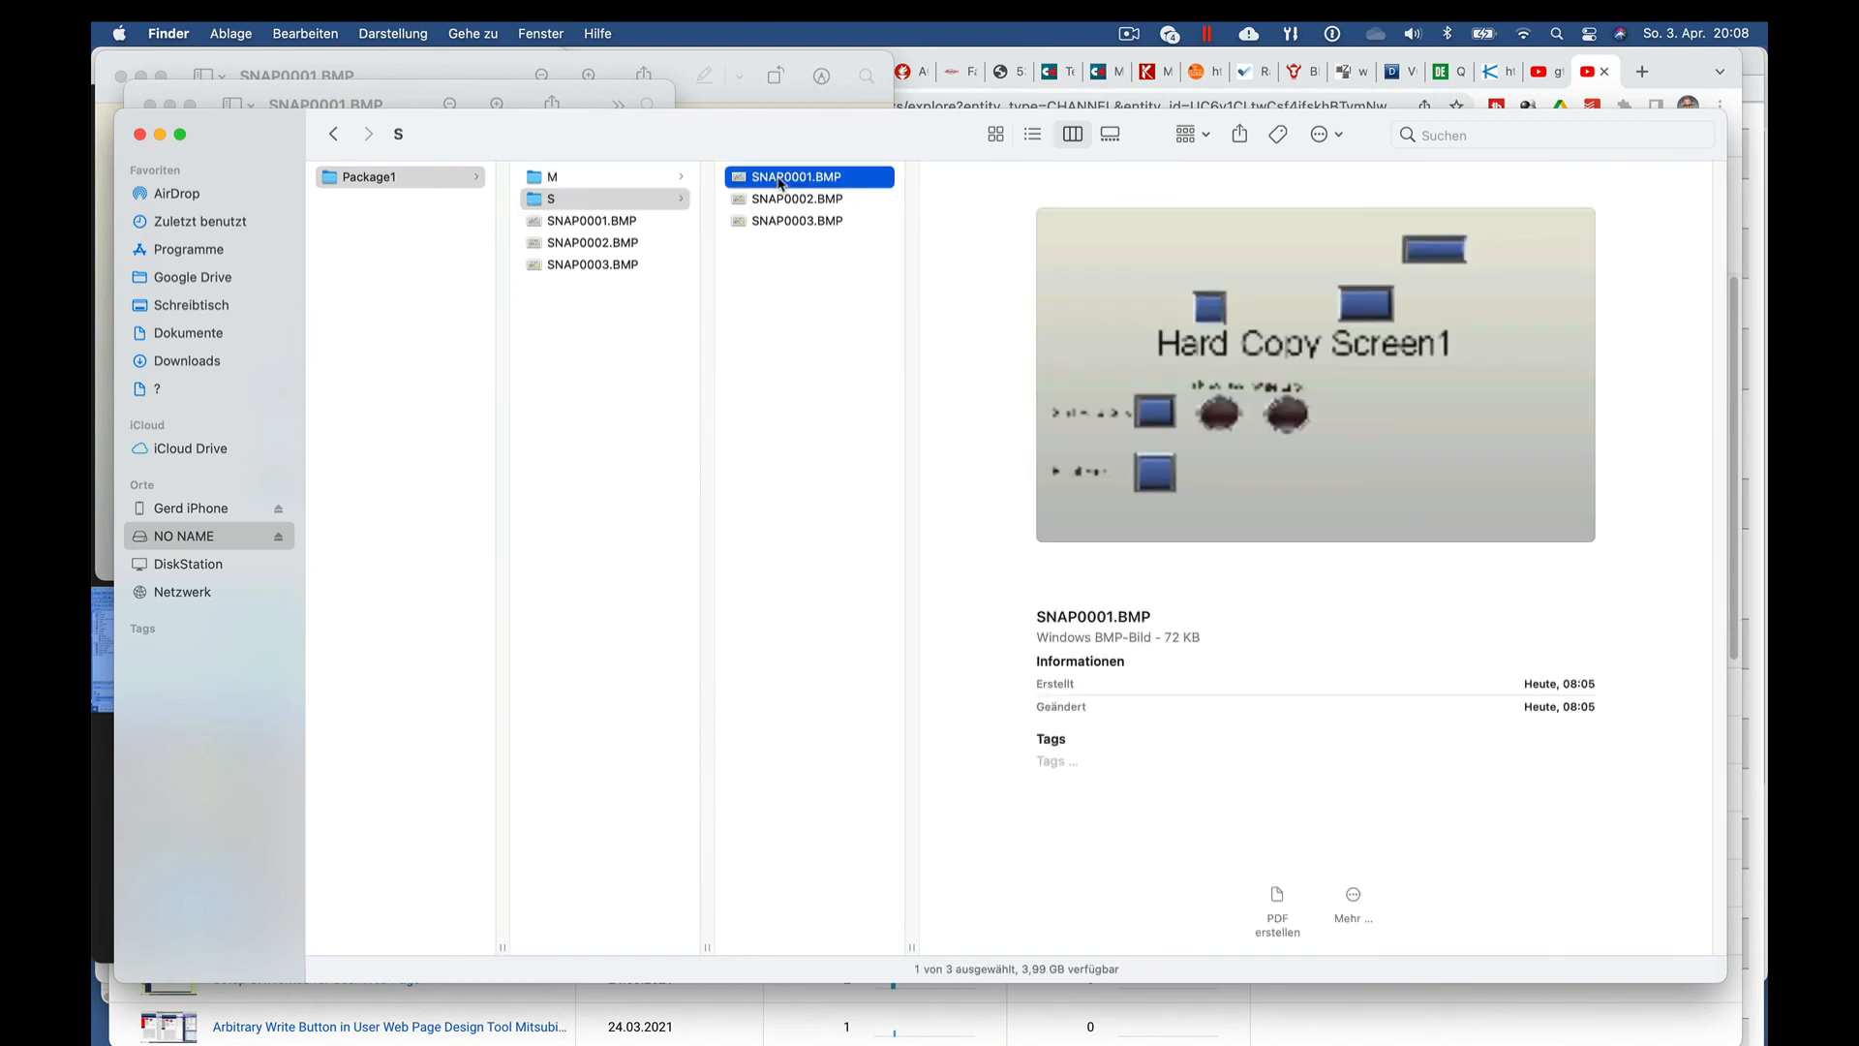
double_click(808, 176)
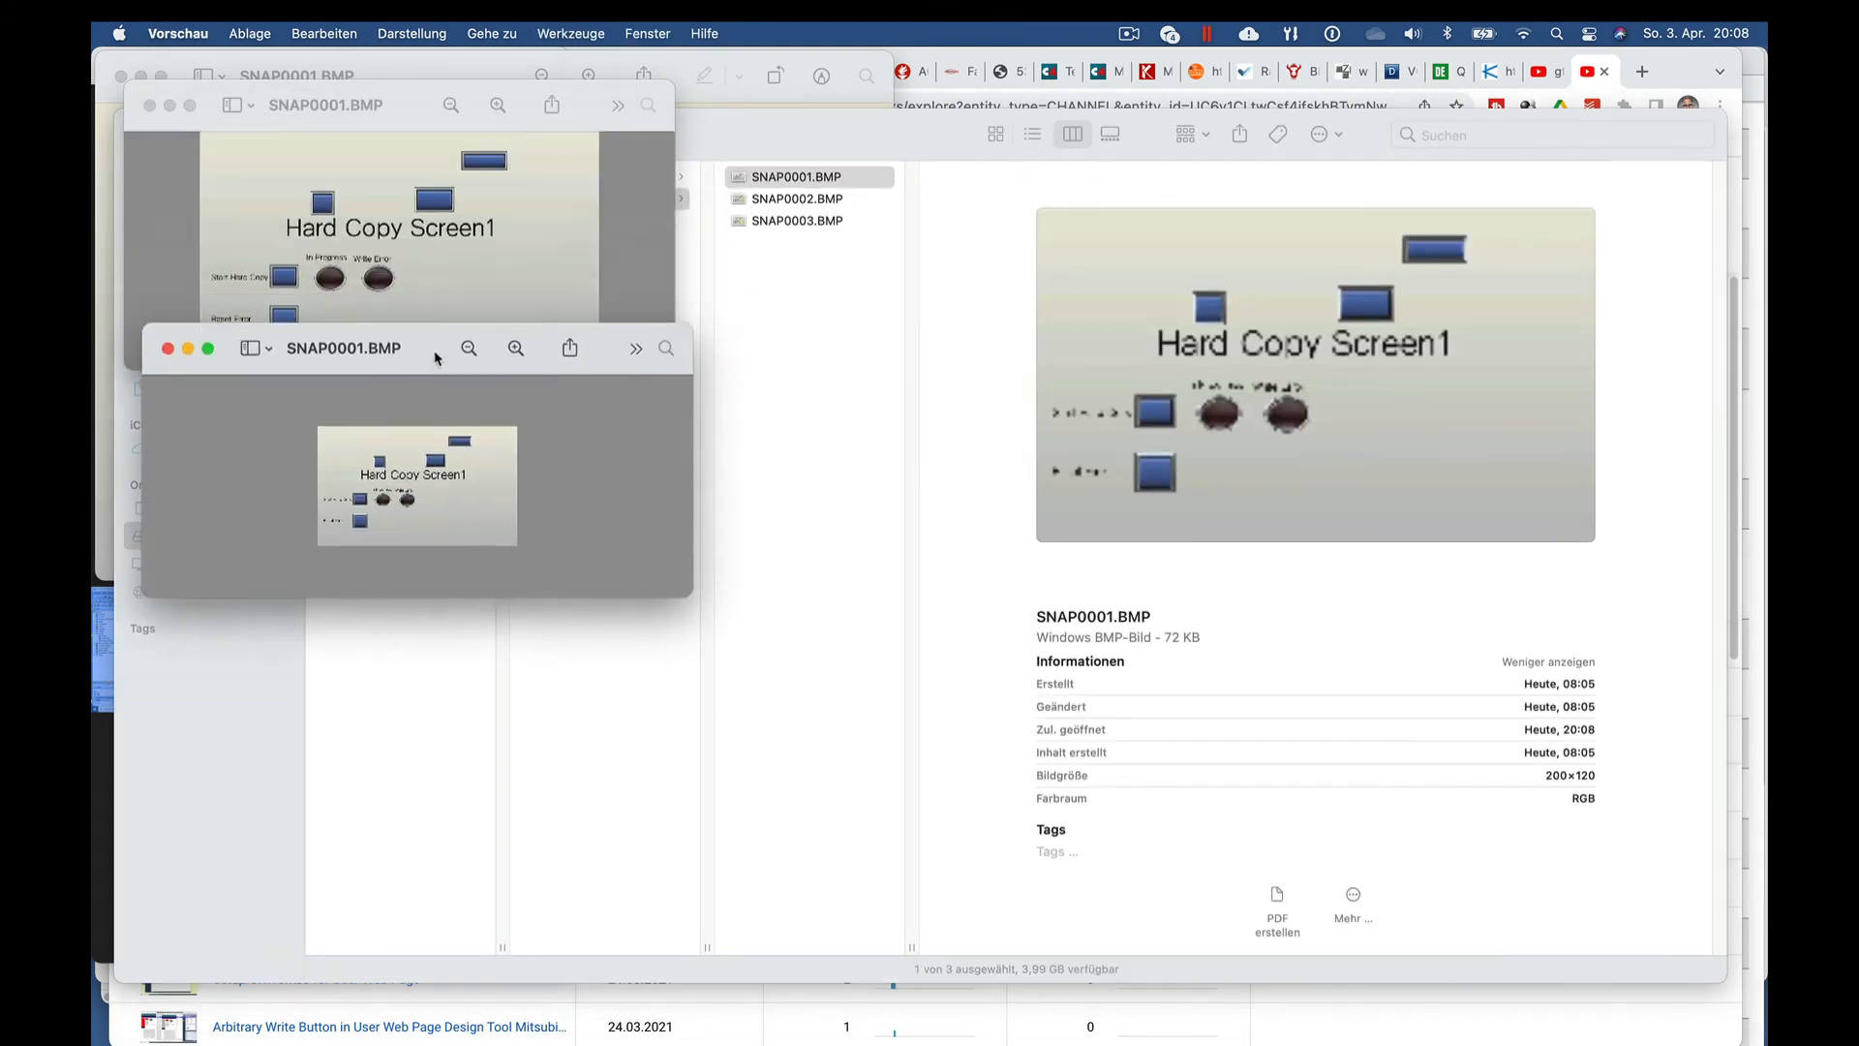